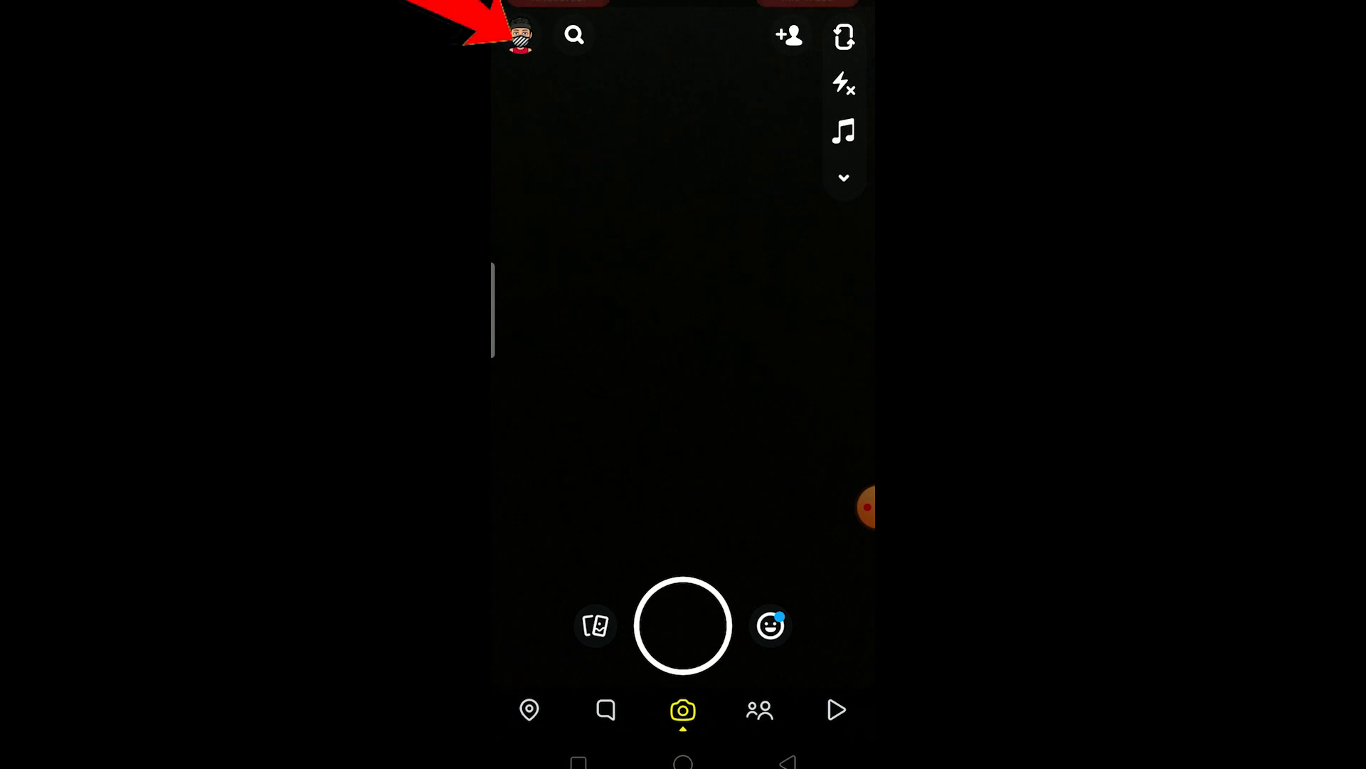
# Go from the camera through the profile to Settings and open Memories.
pyautogui.click(517, 35)
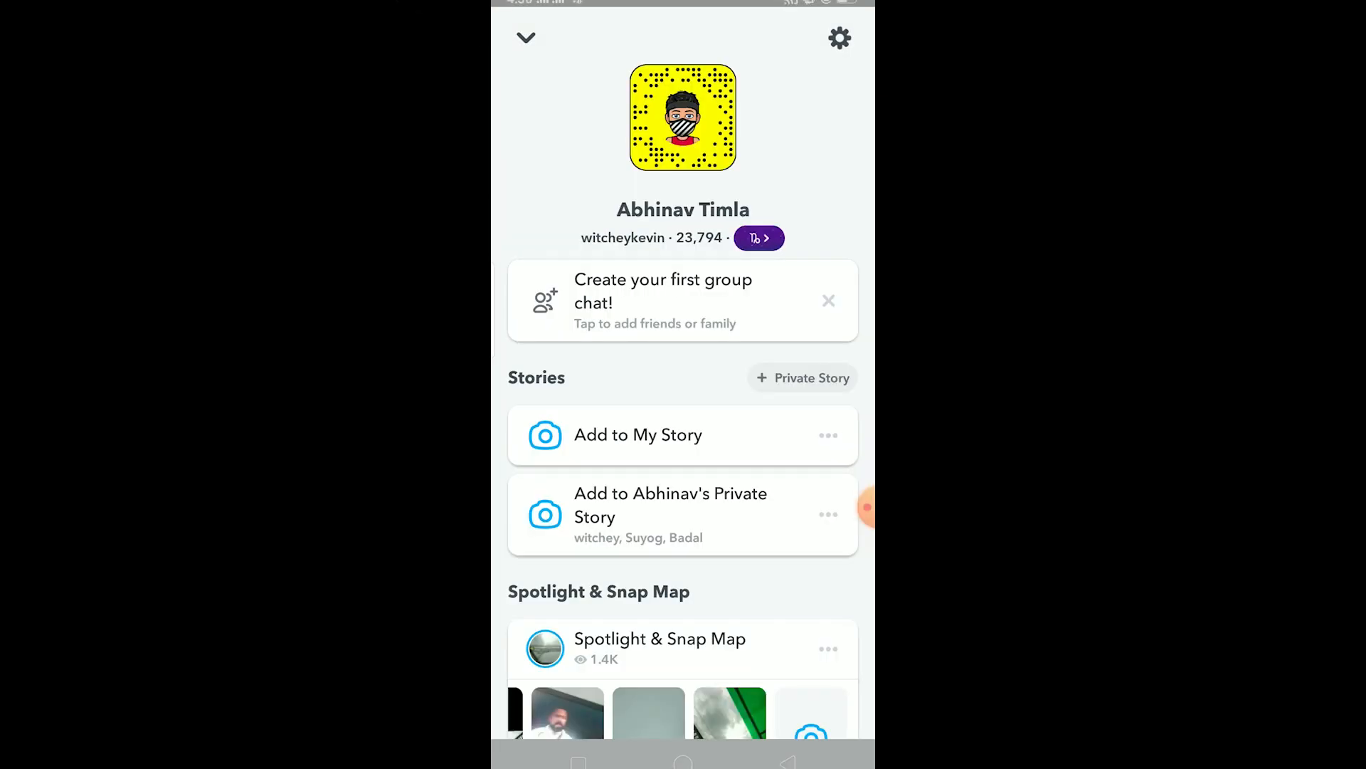
pyautogui.click(839, 38)
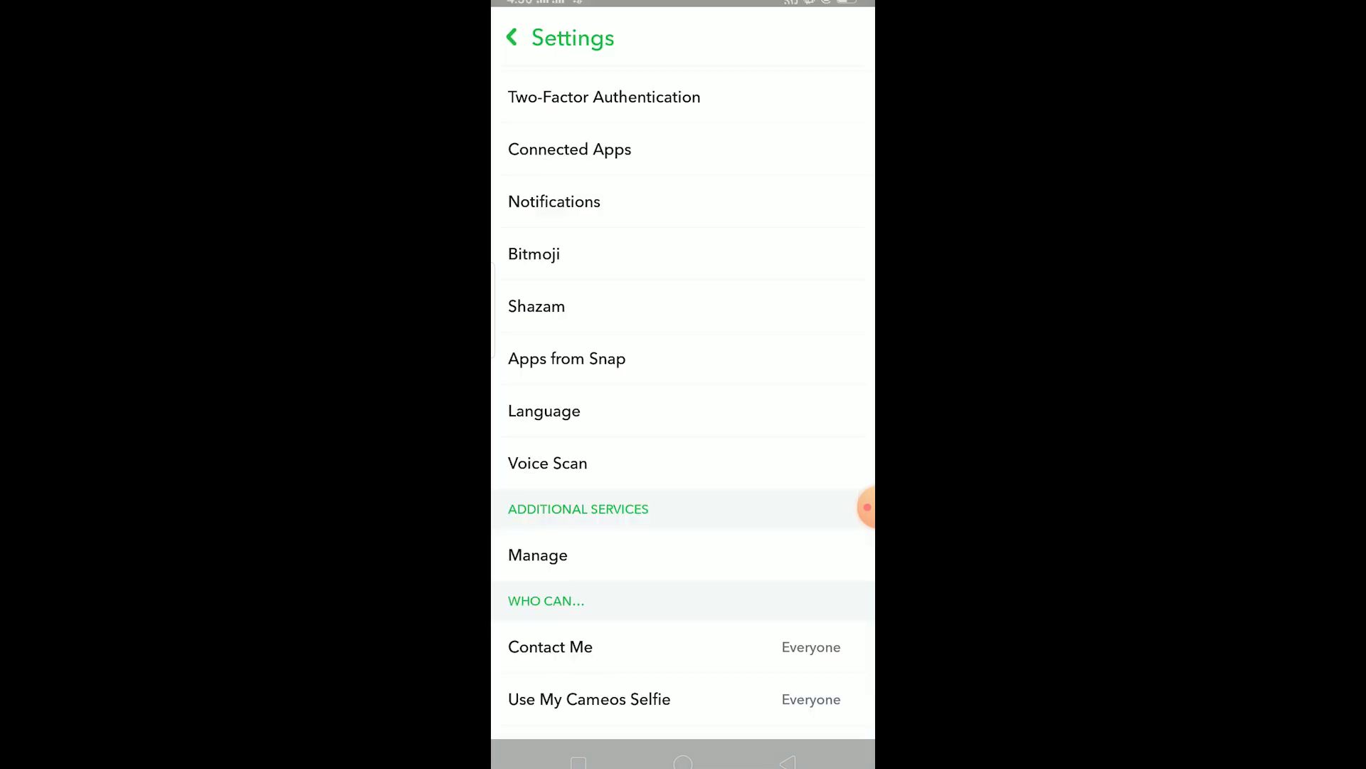
pyautogui.scroll(-3)
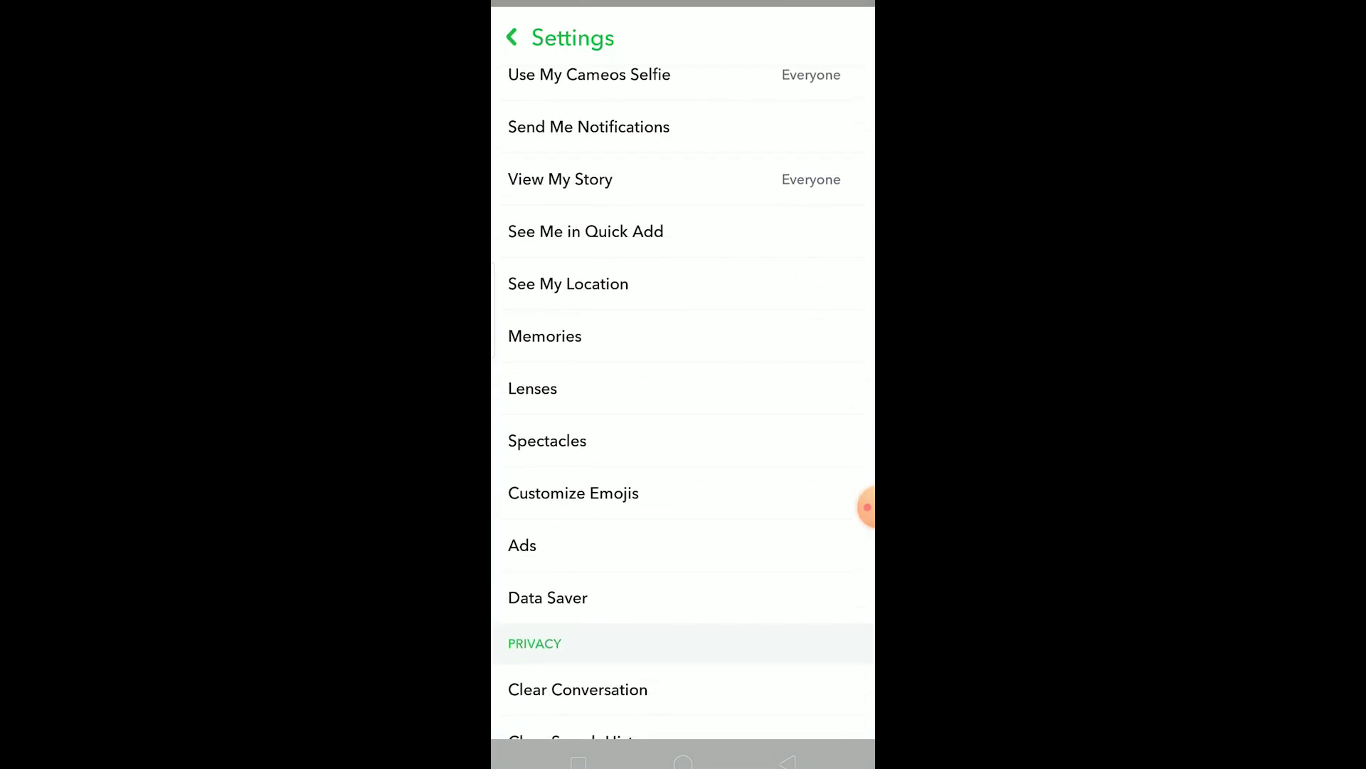
pyautogui.scroll(-3)
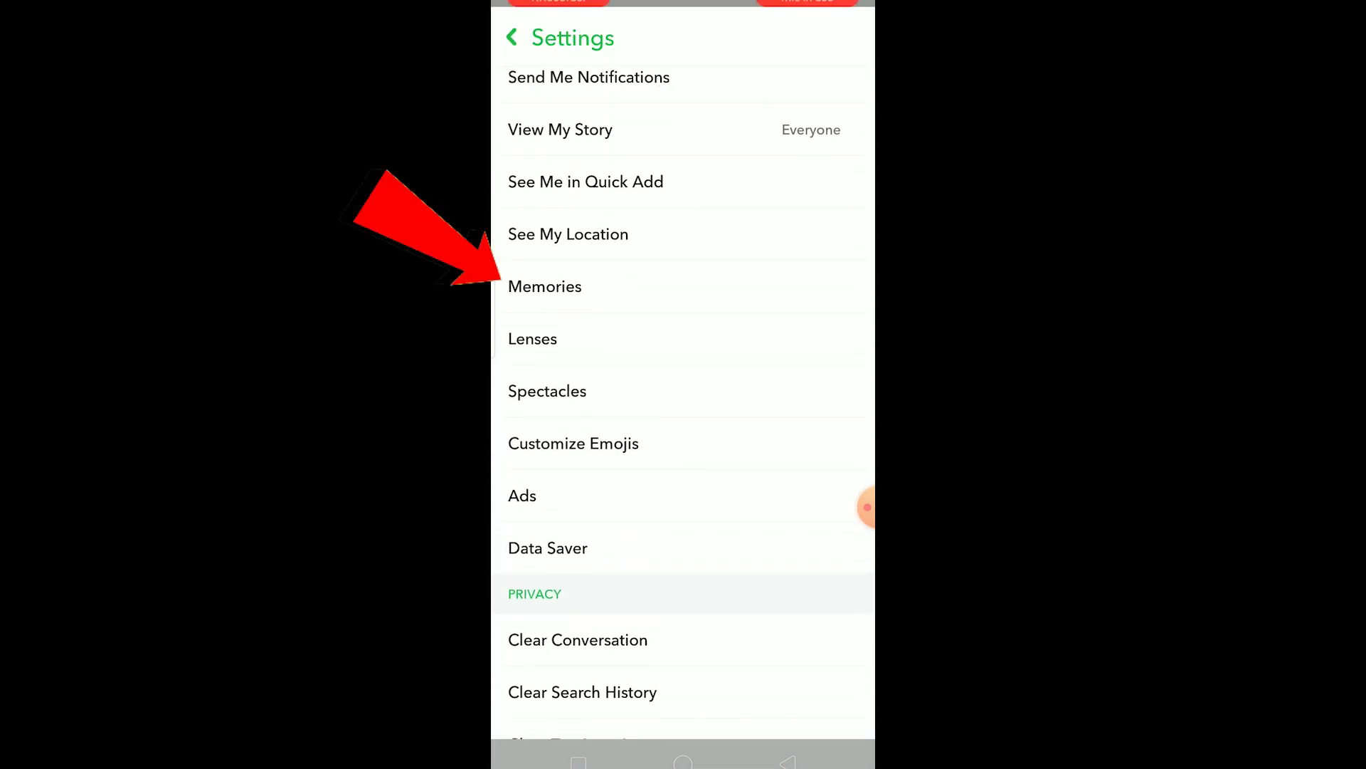
pyautogui.click(545, 287)
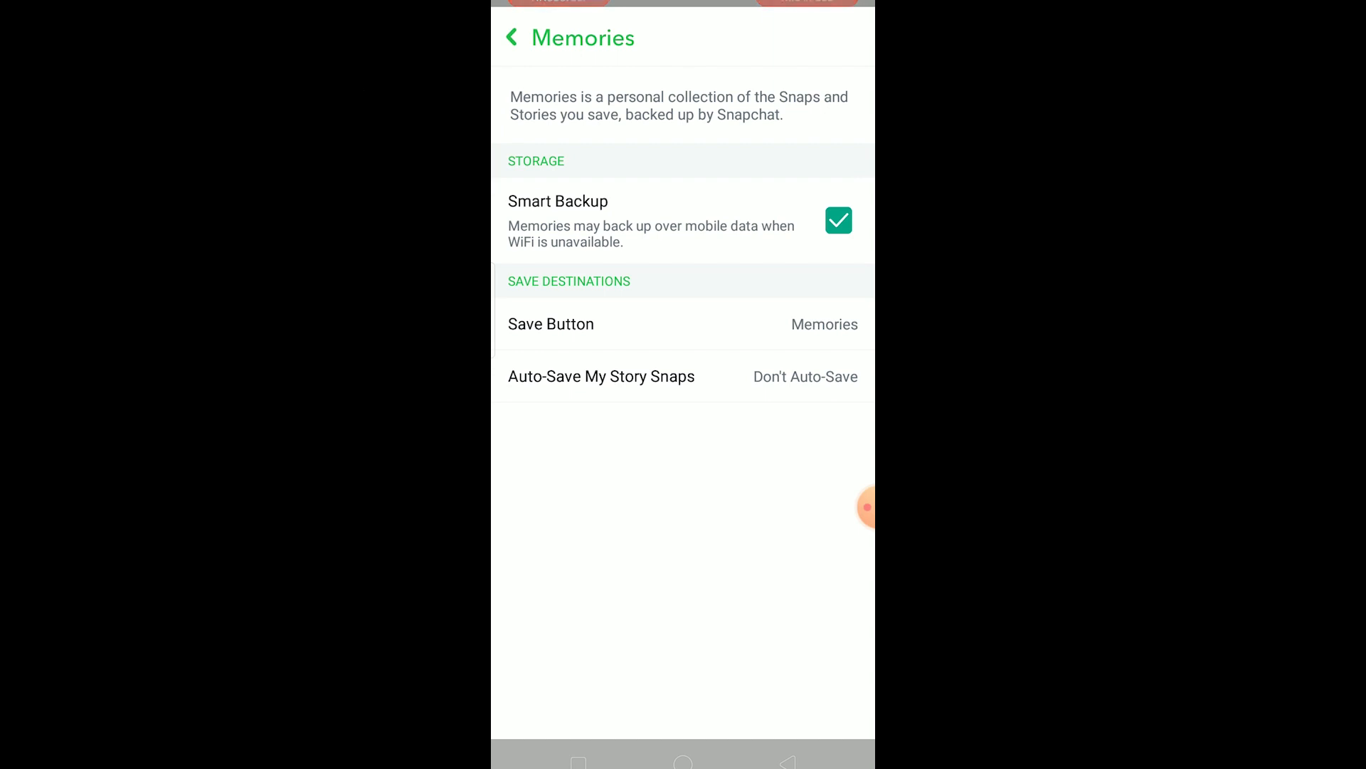
# Toggle Smart Backup off and back on so it ends ticked.
pyautogui.click(838, 220)
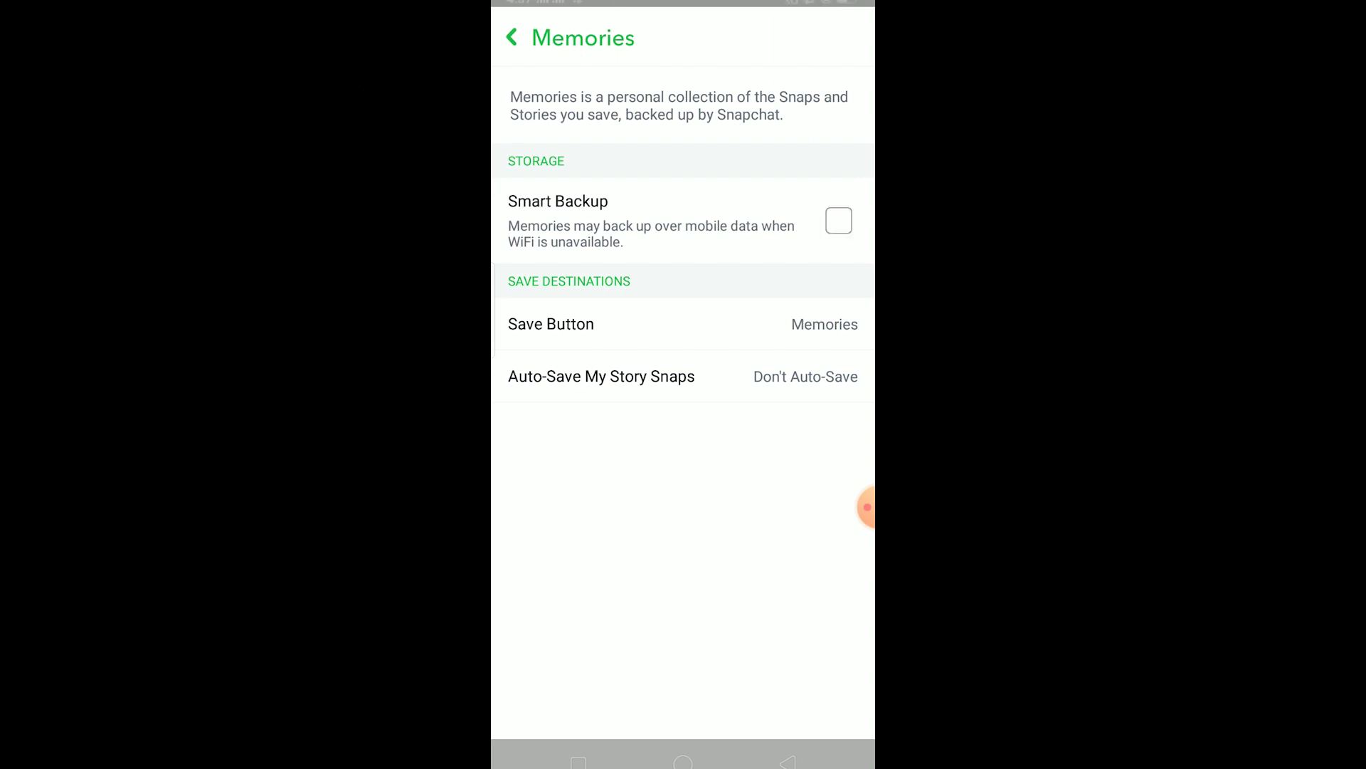
pyautogui.click(838, 221)
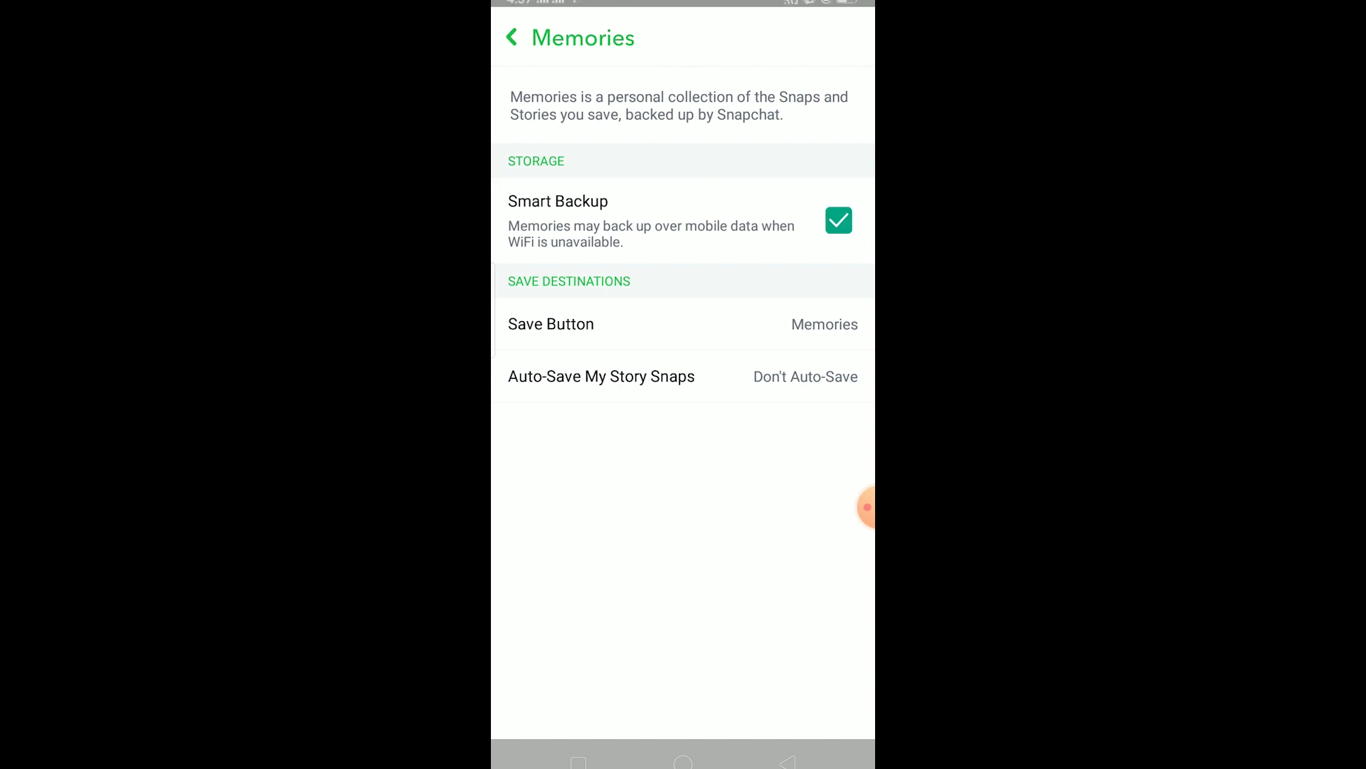